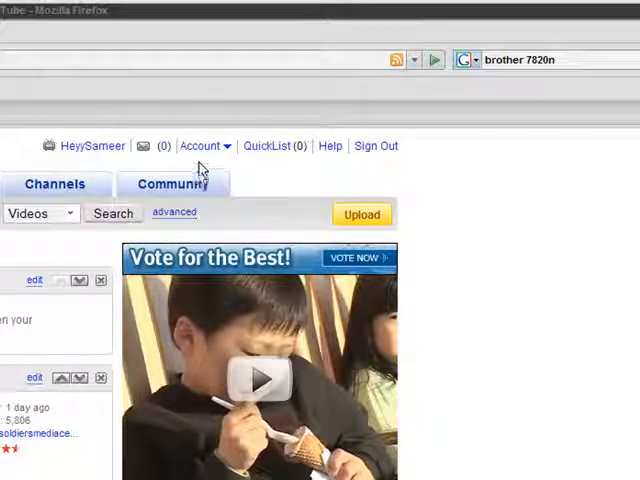
Open the Account dropdown to reach the account's privacy settings
{"action": "left_click", "coordinate": [204, 146]}
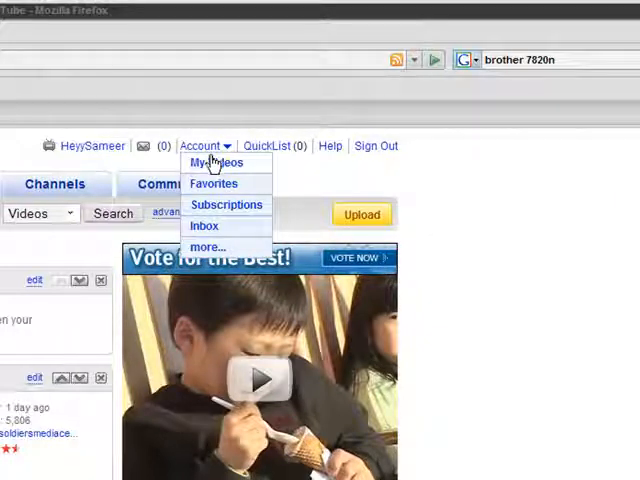
{"action": "mouse_move", "coordinate": [203, 256]}
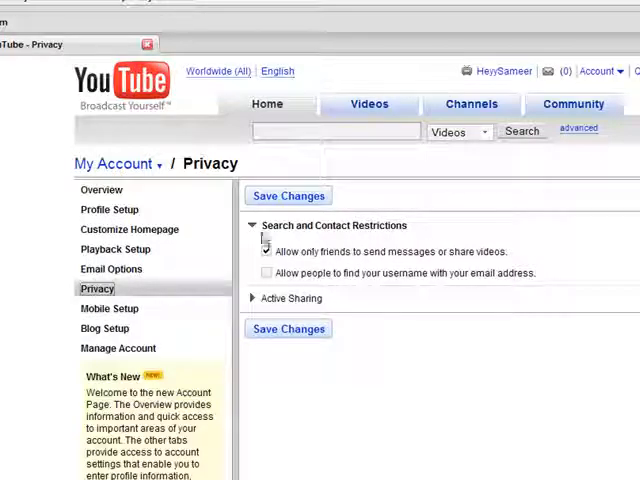
Allow only friends to message or share videos, and block username lookup by email
{"action": "left_click", "coordinate": [267, 251]}
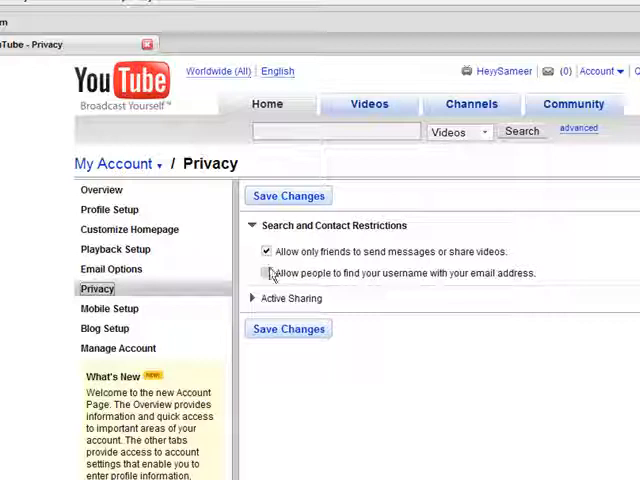
{"action": "left_click", "coordinate": [288, 195]}
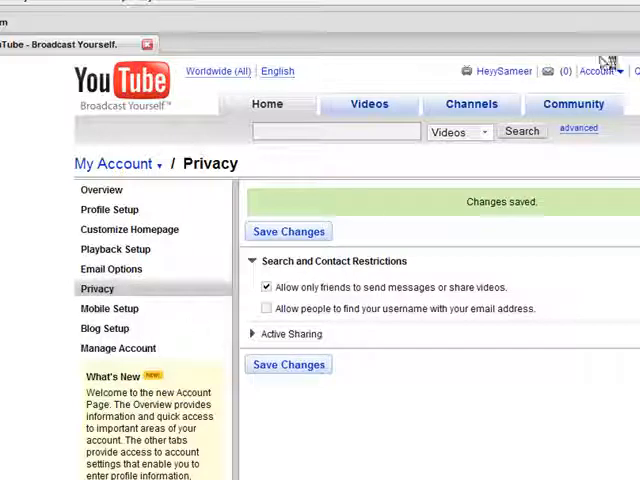
{"action": "left_click", "coordinate": [599, 71]}
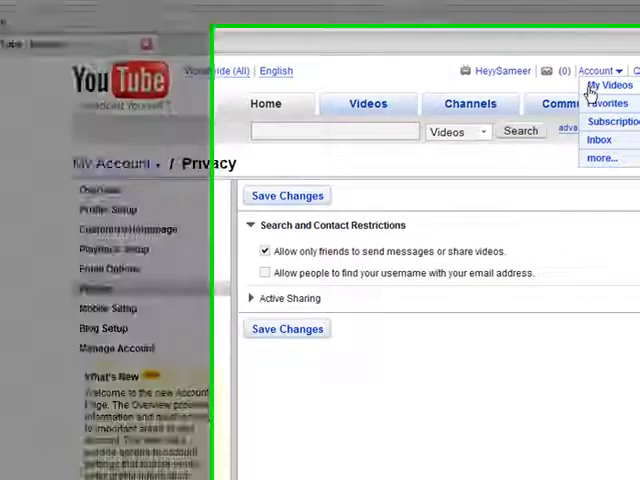
Go to My Videos and open the Edit page for the 'Test' video
{"action": "left_click", "coordinate": [620, 85]}
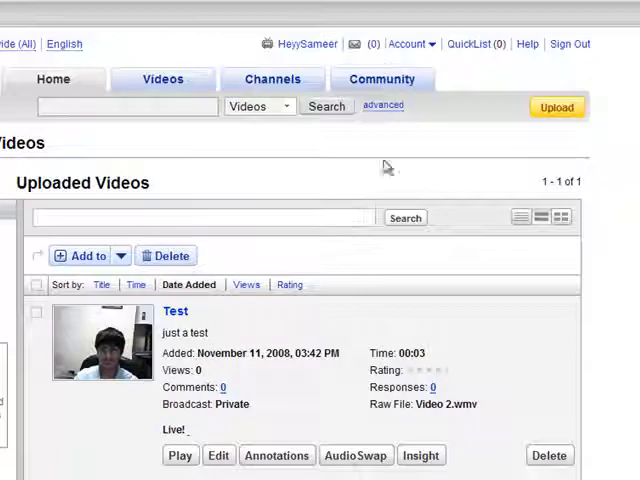
{"action": "scroll", "scroll_direction": "down", "scroll_amount": 3}
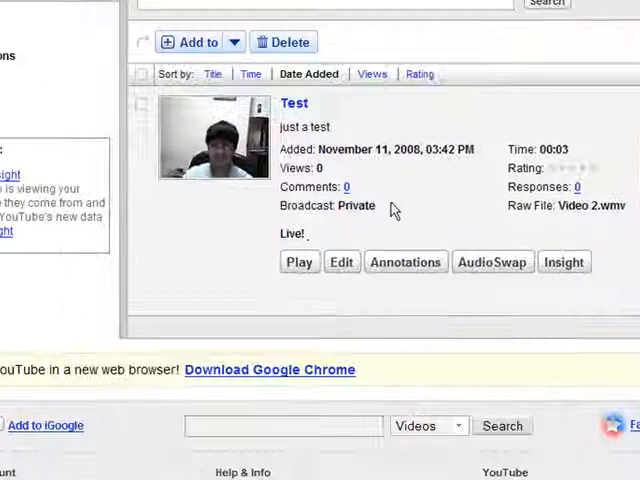
{"action": "mouse_move", "coordinate": [342, 262]}
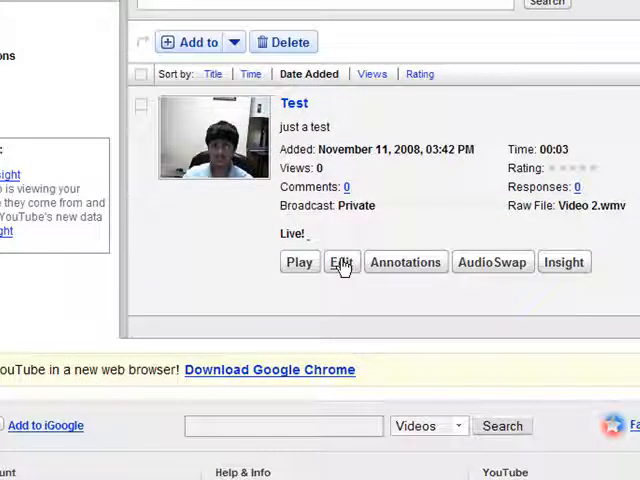
{"action": "left_click", "coordinate": [341, 261]}
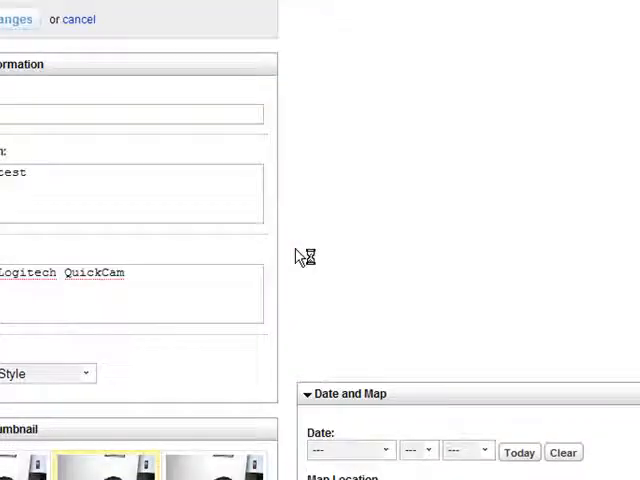
Set the Test video to Private, shared with the Friends group contact, and save
{"action": "scroll", "scroll_direction": "down", "scroll_amount": 3}
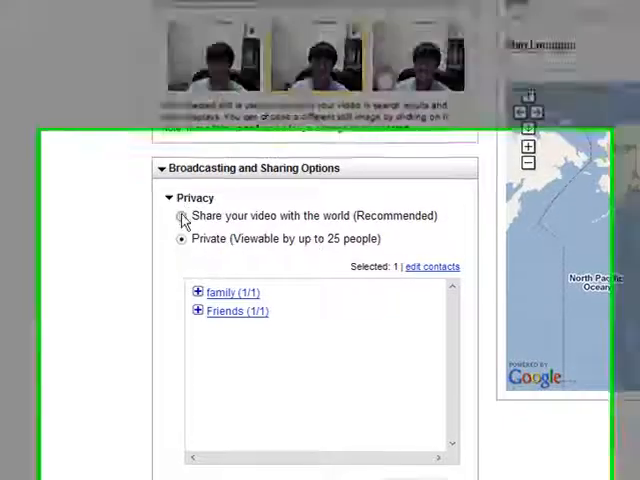
{"action": "scroll", "scroll_direction": "down", "scroll_amount": 3}
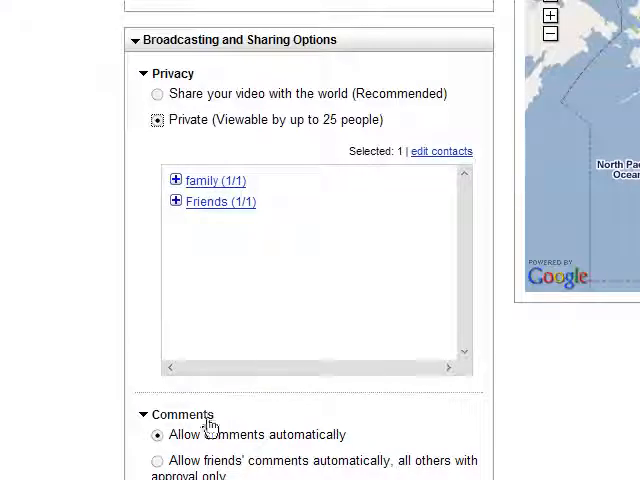
{"action": "left_click", "coordinate": [176, 181]}
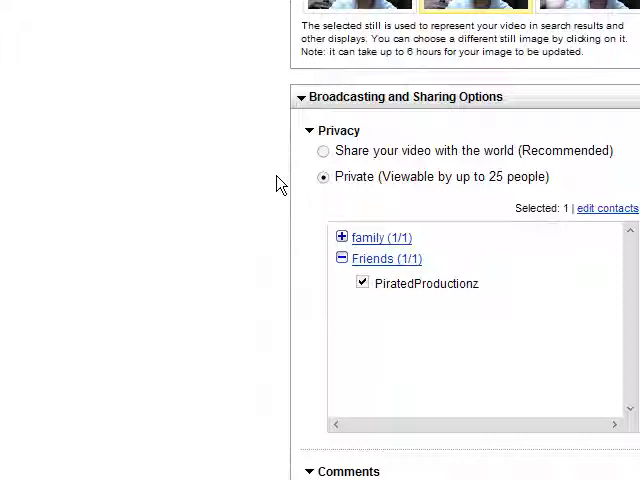
{"action": "left_click", "coordinate": [342, 238]}
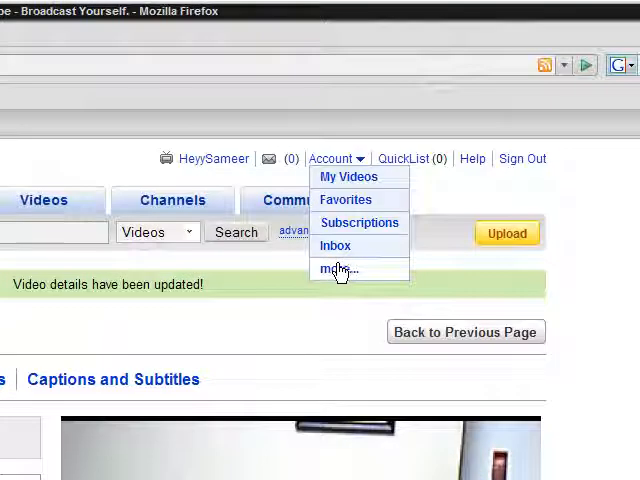
Open the Contacts page listing PiratedProductionz as the only contact
{"action": "scroll", "scroll_direction": "down", "scroll_amount": 3}
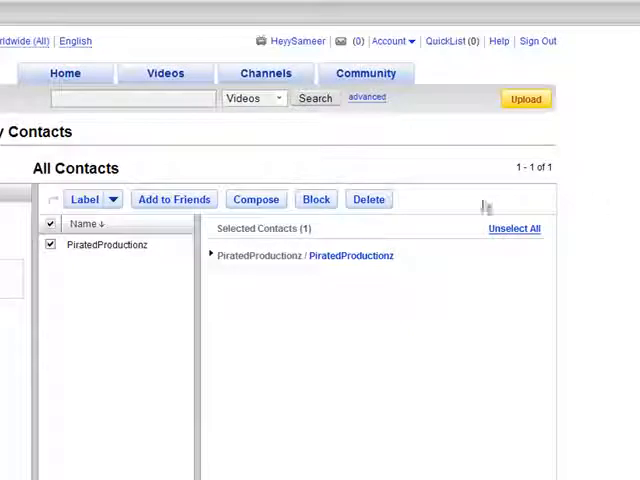
Review the Friends contact group in the contacts sidebar
{"action": "left_click", "coordinate": [173, 198]}
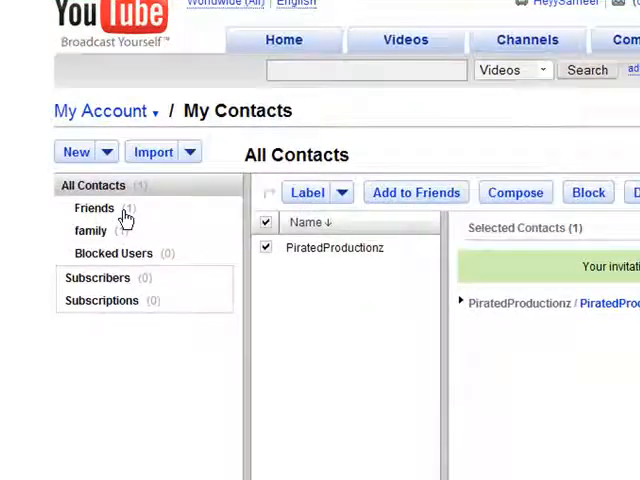
{"action": "left_click", "coordinate": [93, 208]}
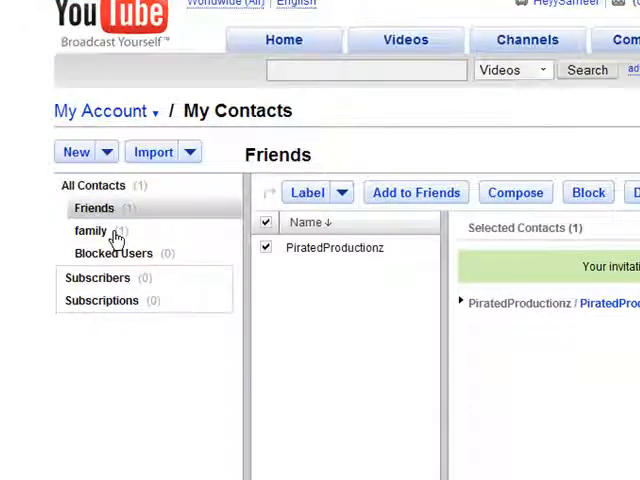
{"action": "left_click", "coordinate": [90, 231]}
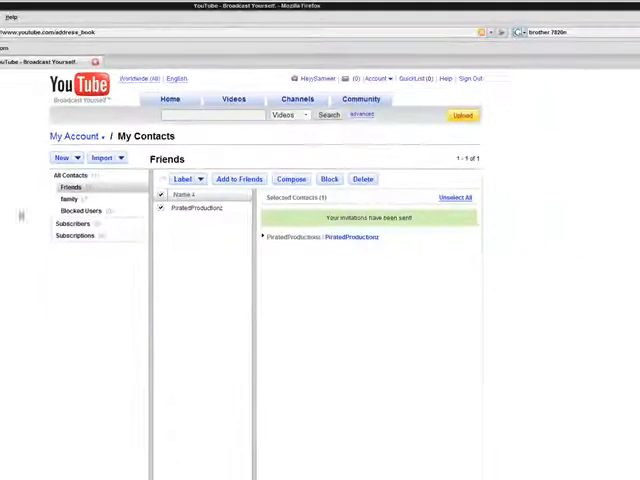
Go through My Account to Uploaded Videos and find the Test video
{"action": "left_click", "coordinate": [375, 78]}
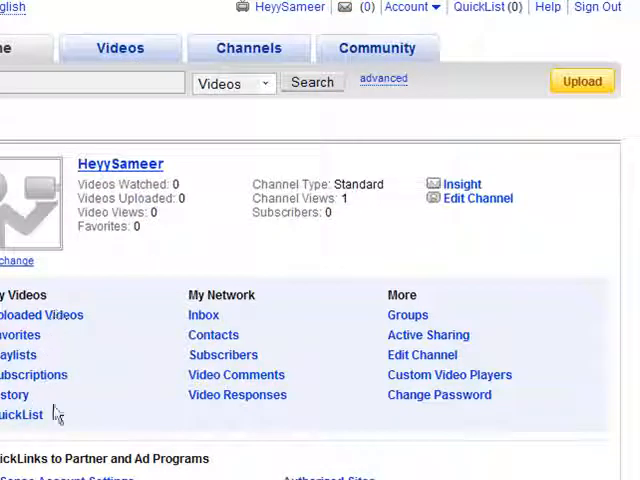
{"action": "left_click", "coordinate": [42, 314]}
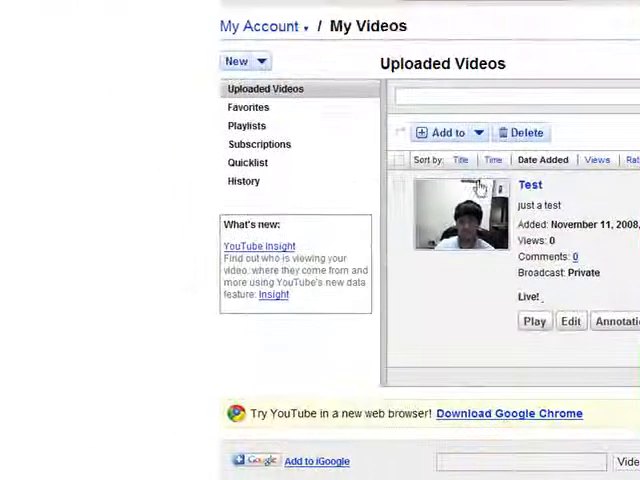
{"action": "scroll", "scroll_direction": "down", "scroll_amount": 3}
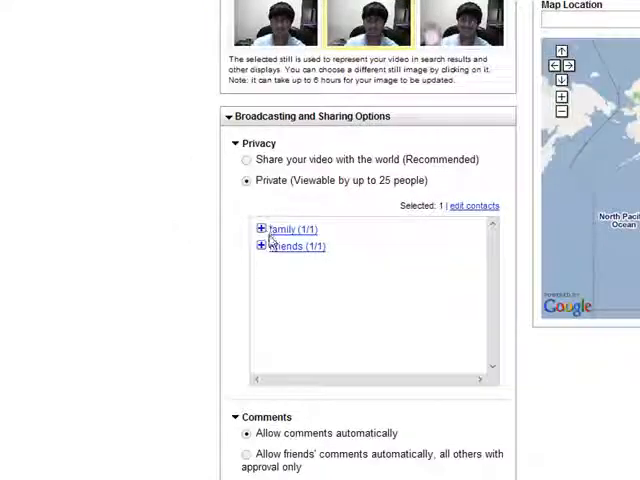
{"action": "left_click", "coordinate": [262, 246]}
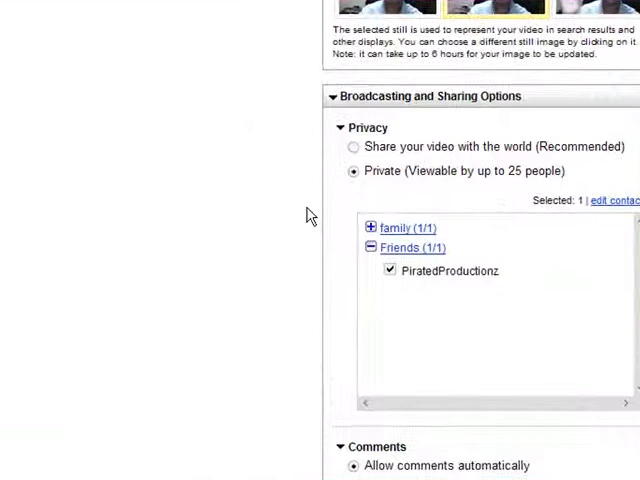
{"action": "mouse_move", "coordinate": [303, 225]}
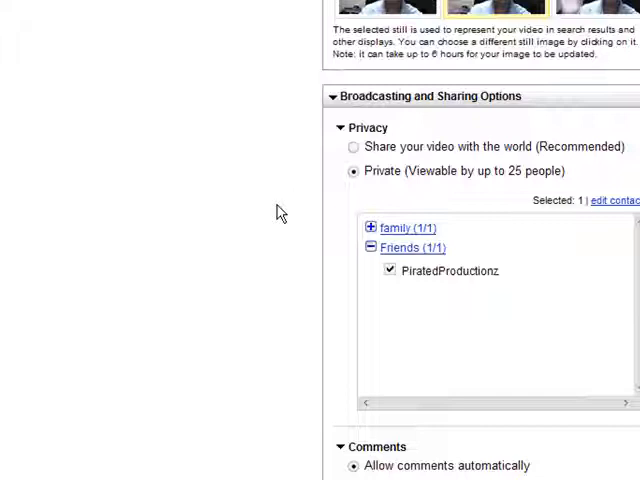
{"action": "scroll", "scroll_direction": "down", "scroll_amount": 3}
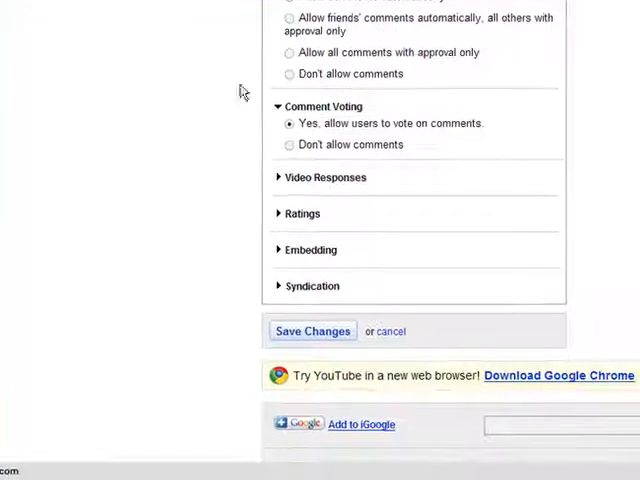